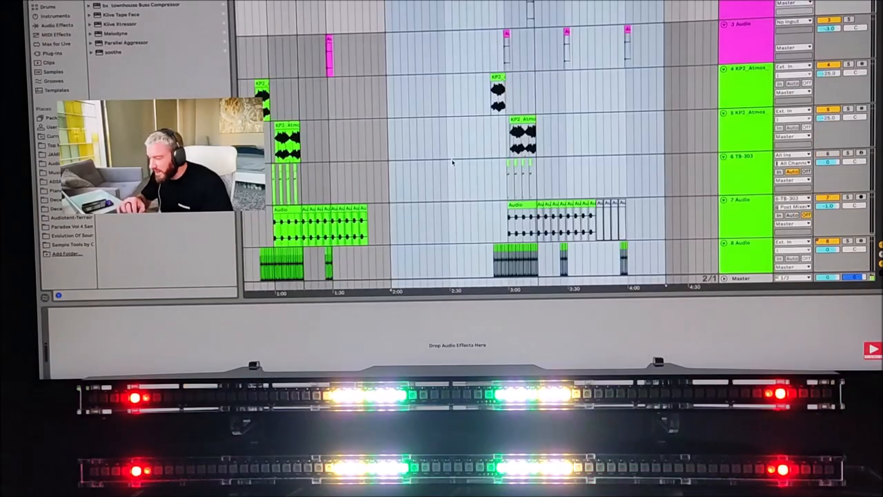
- Start the Export Audio render of the Master track at 44100 Hz
scroll("down", 3)
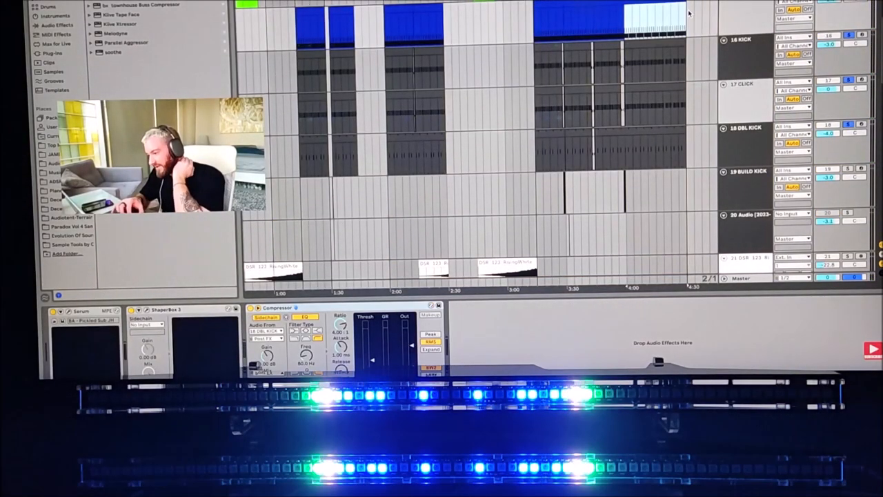
left_click(436, 286)
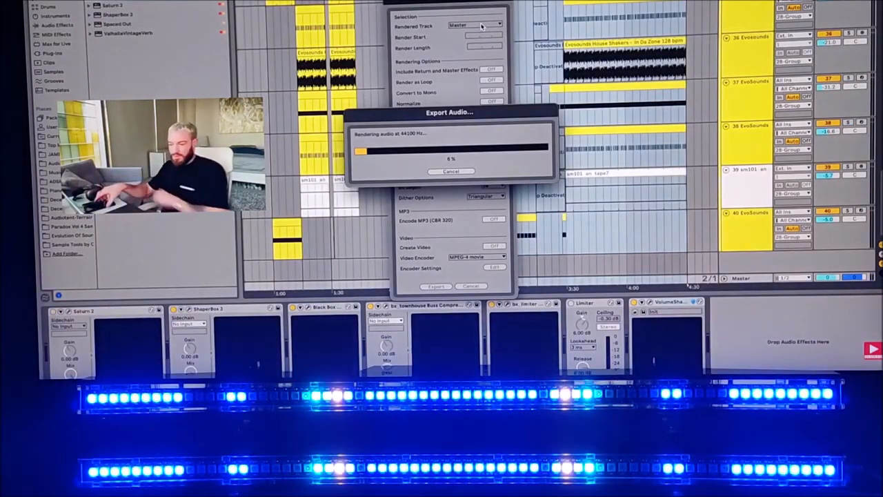